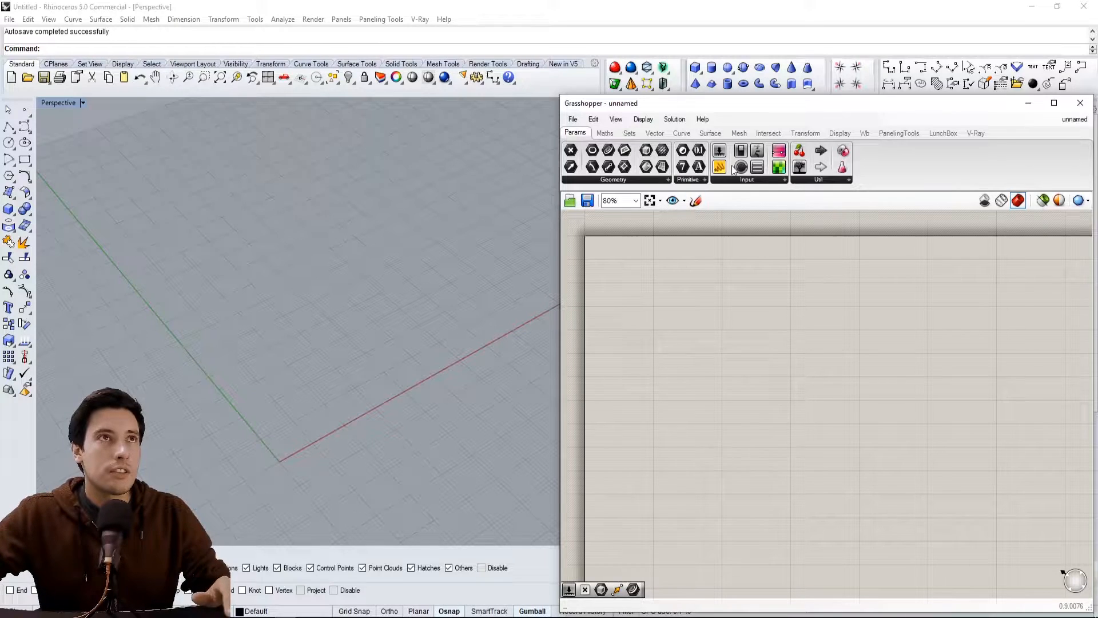
- Add an Offset Curve component to offset the filleted rectangle outline by 3 units
{"action": "double_click", "coordinate": [735, 361]}
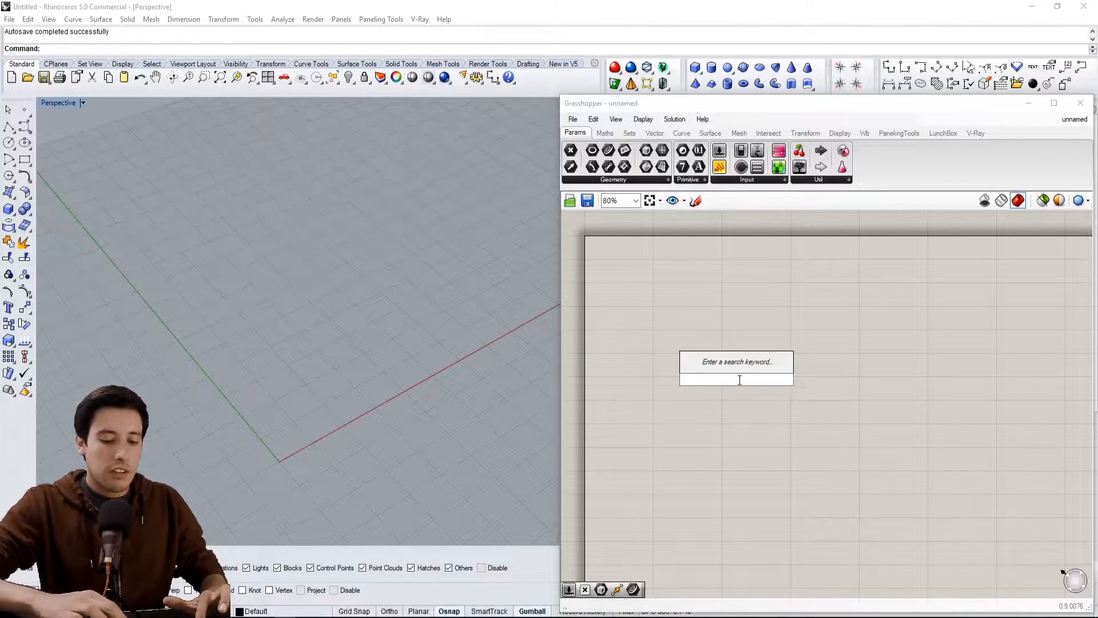
{"action": "type", "text": "OF"}
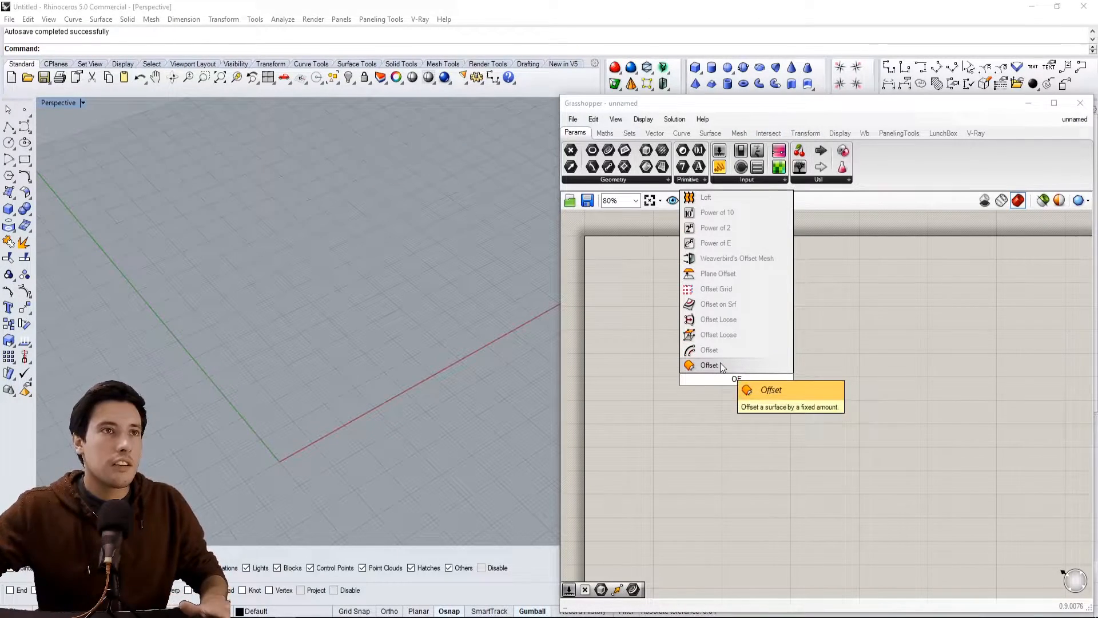
{"action": "left_click", "coordinate": [709, 350]}
{"action": "type", "text": "EX"}
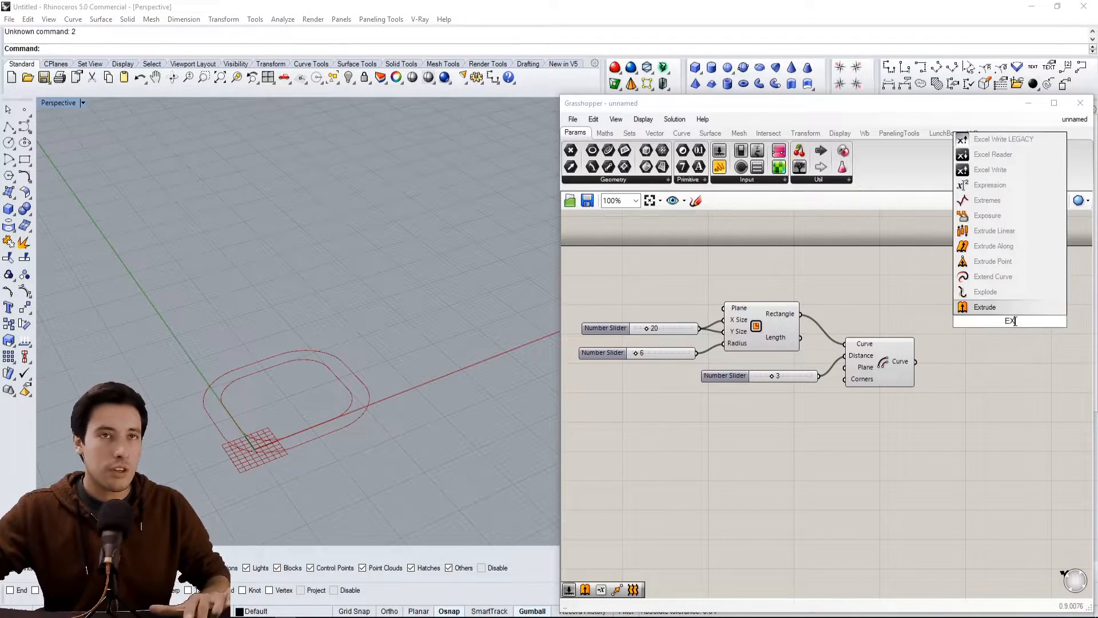
- Extrude both outlines upward along a 3-unit vertical unit vector into walls
{"action": "left_click", "coordinate": [984, 307]}
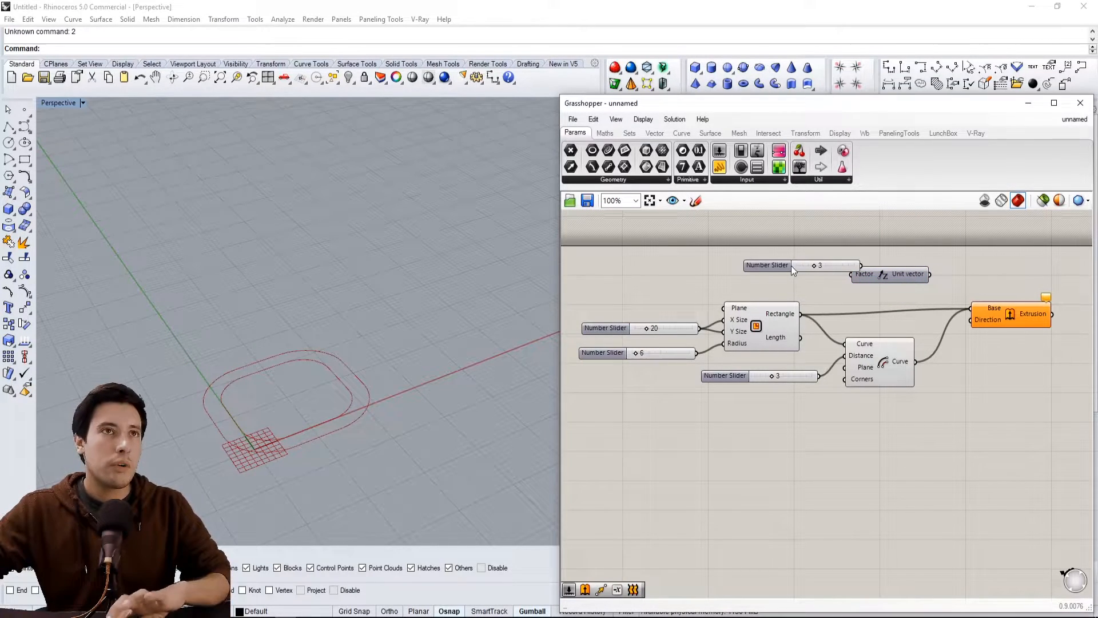
{"action": "left_click", "coordinate": [766, 267]}
{"action": "type", "text": "CA"}
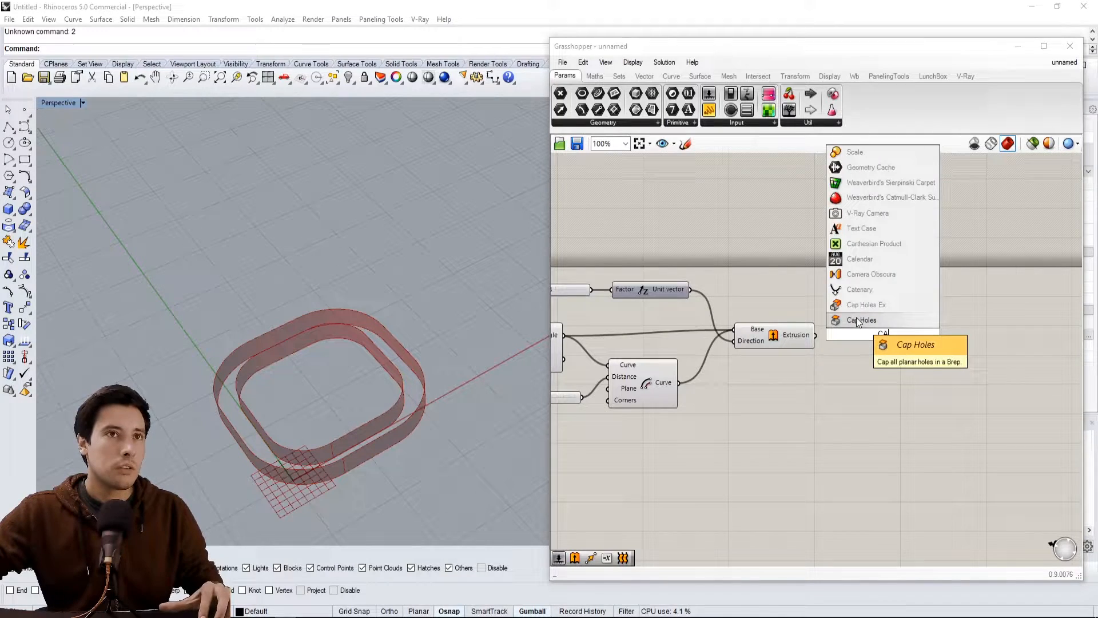
- Cap the extruded walls into solids and flatten the Extrude output data
{"action": "left_click", "coordinate": [862, 319]}
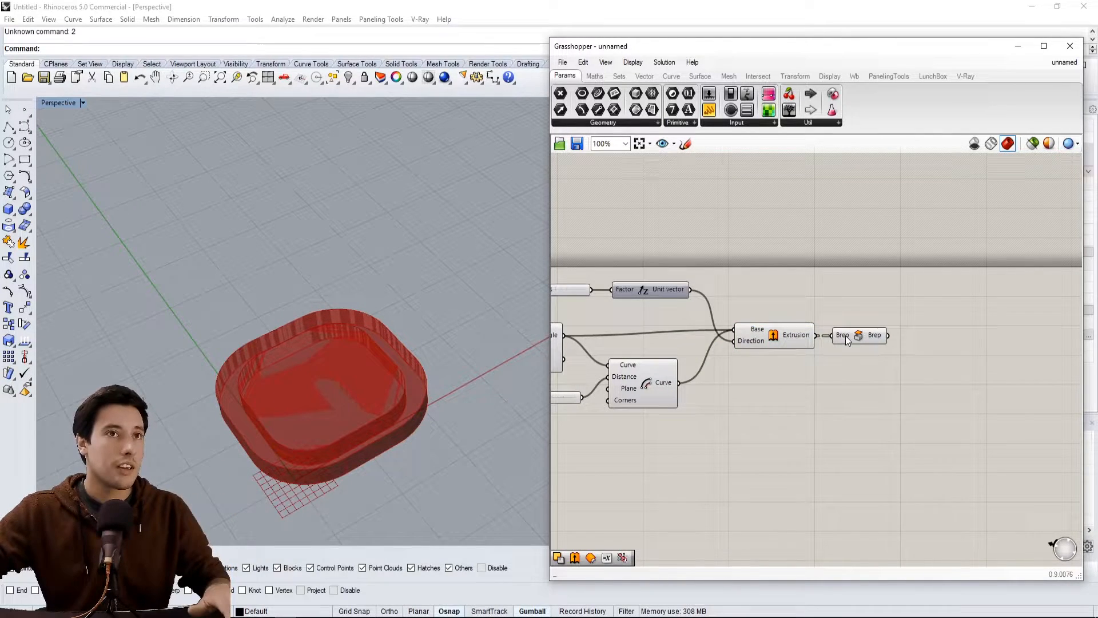
{"action": "left_click", "coordinate": [874, 335]}
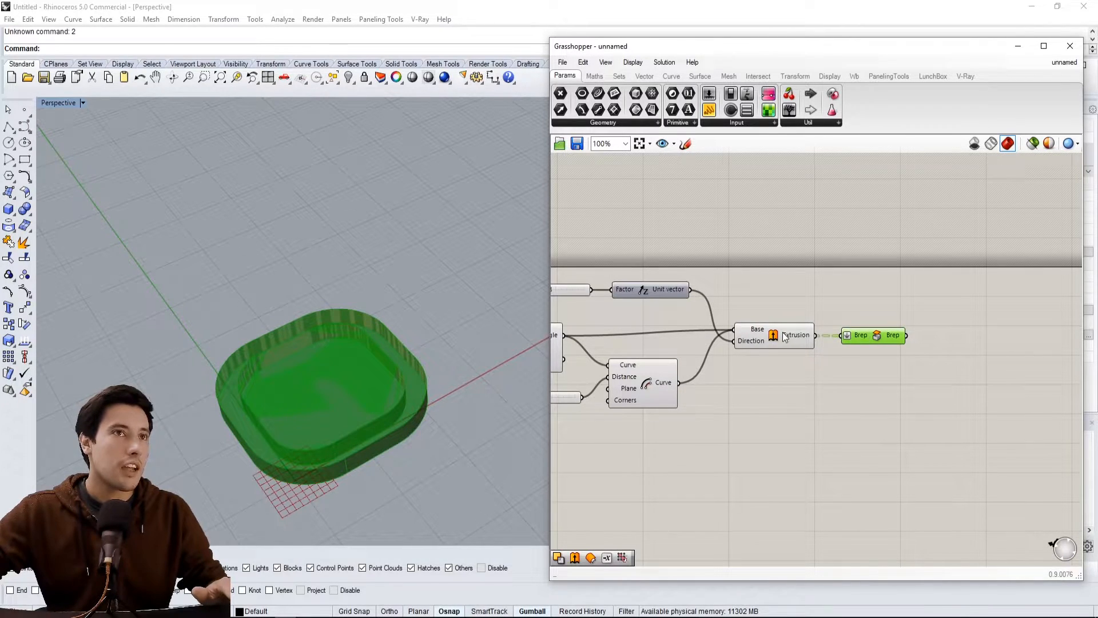
{"action": "right_click", "coordinate": [795, 335]}
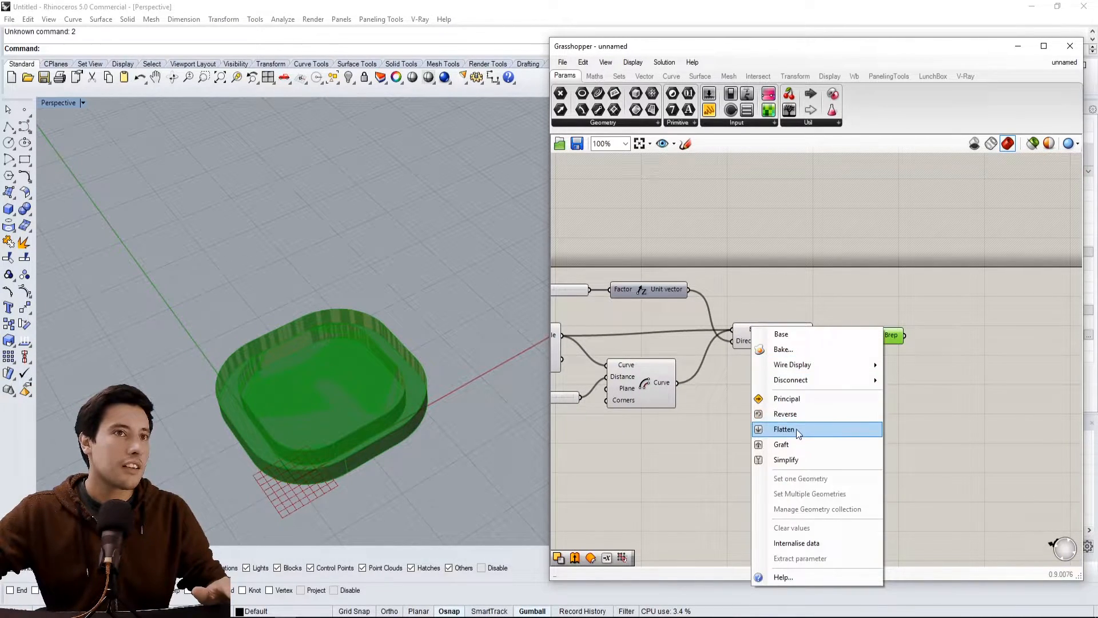
{"action": "left_click", "coordinate": [784, 429]}
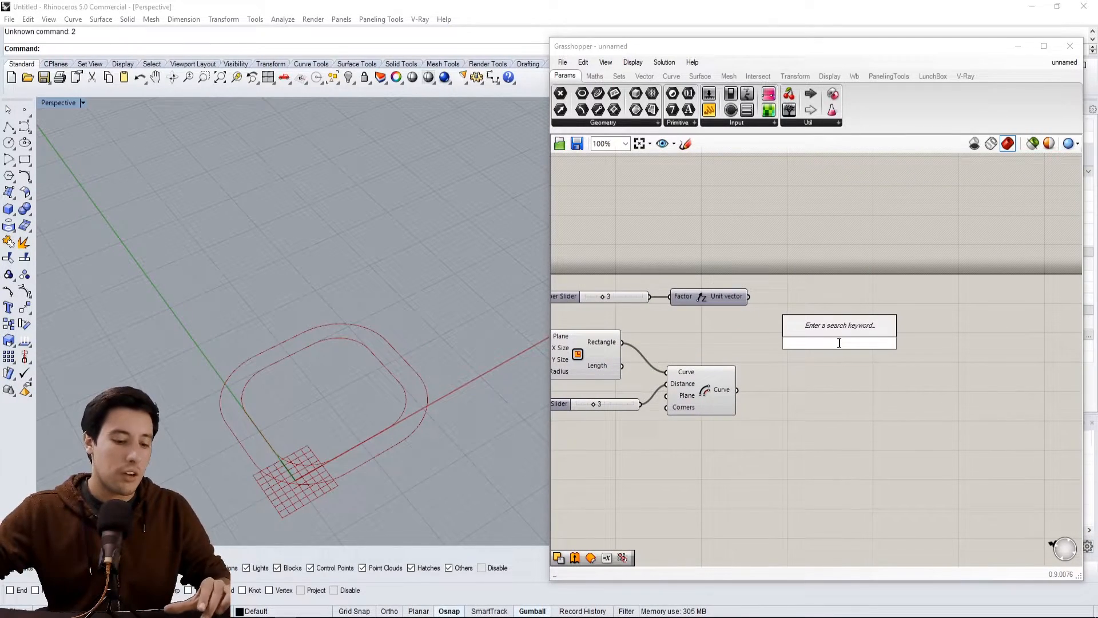
- Build a Boundary Surfaces ring from the rectangle and offset curves with grafted Edges input
{"action": "type", "text": "BOU"}
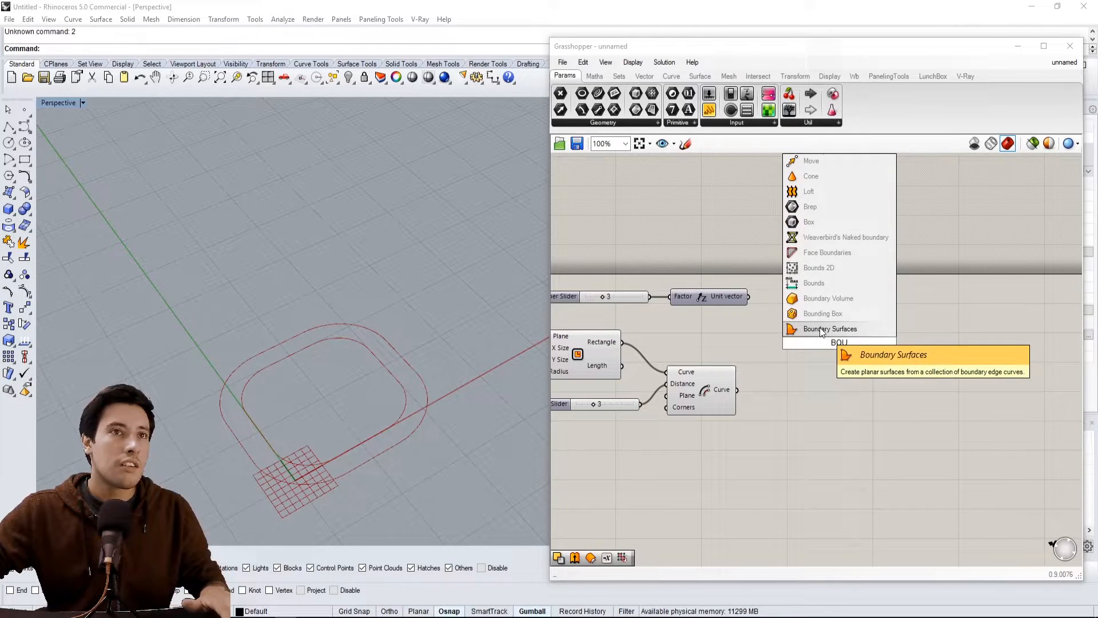
{"action": "left_click", "coordinate": [830, 328]}
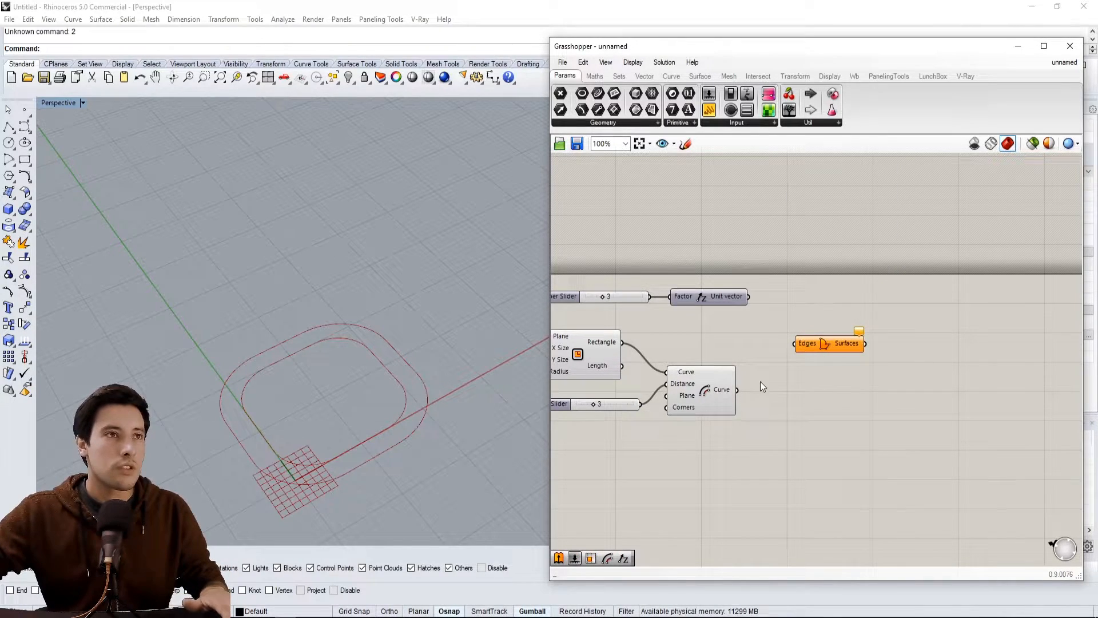
{"action": "left_click", "coordinate": [584, 353]}
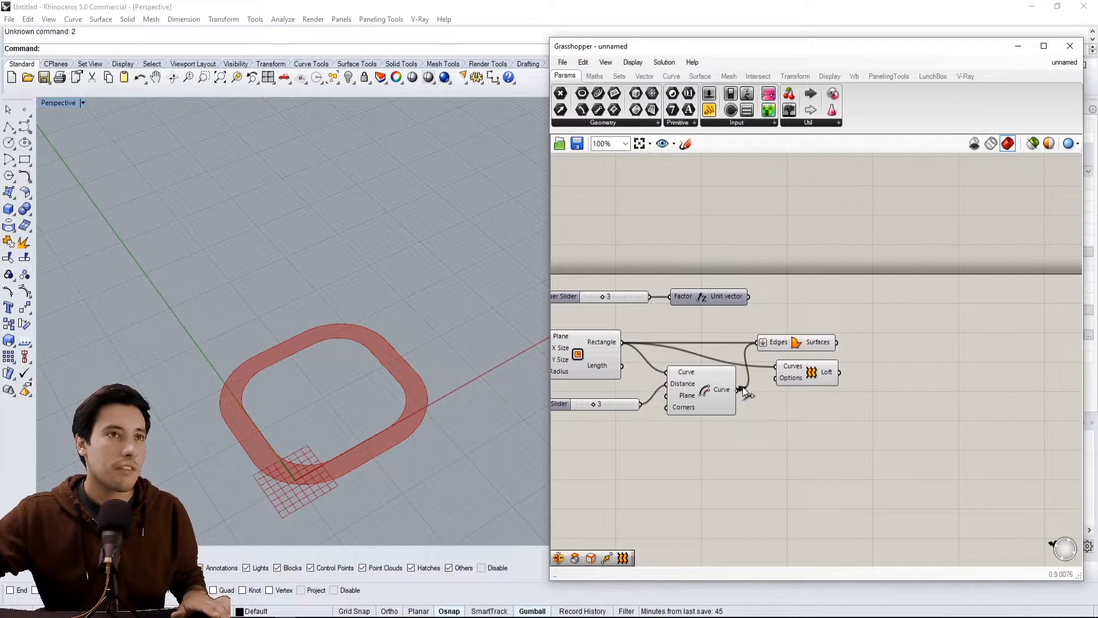
{"action": "left_click", "coordinate": [795, 342]}
{"action": "type", "text": "BOU"}
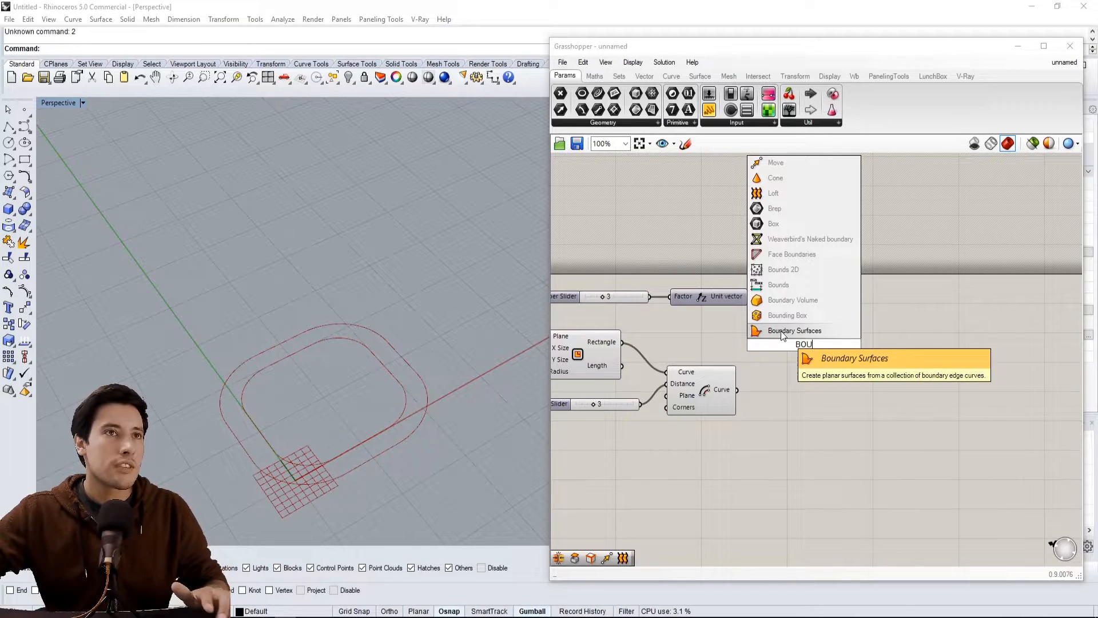
{"action": "left_click", "coordinate": [794, 329]}
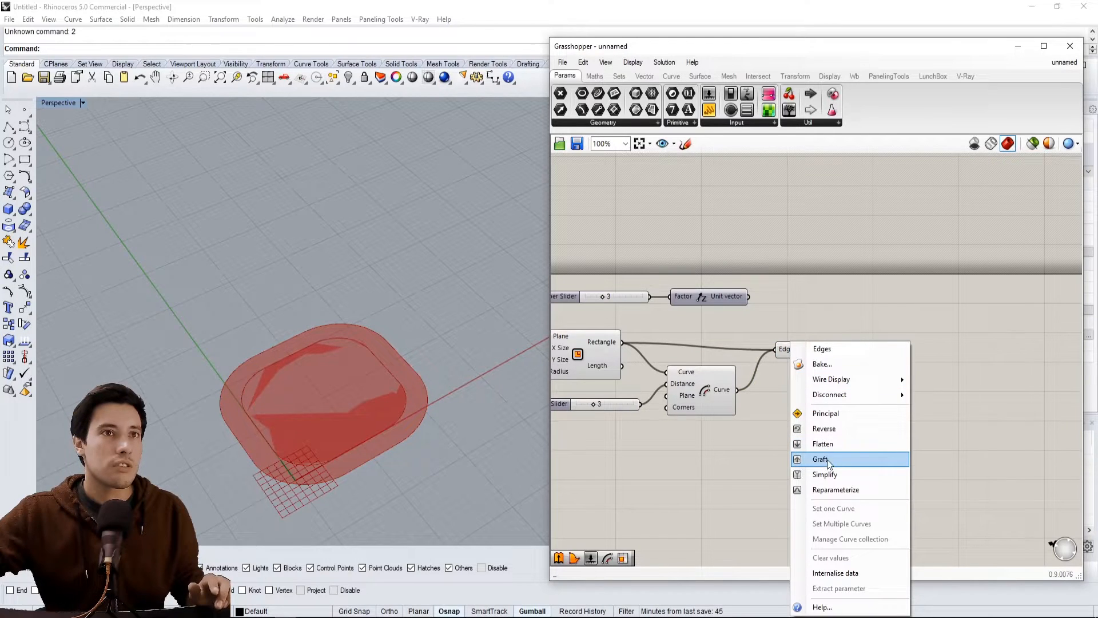
{"action": "left_click", "coordinate": [820, 459]}
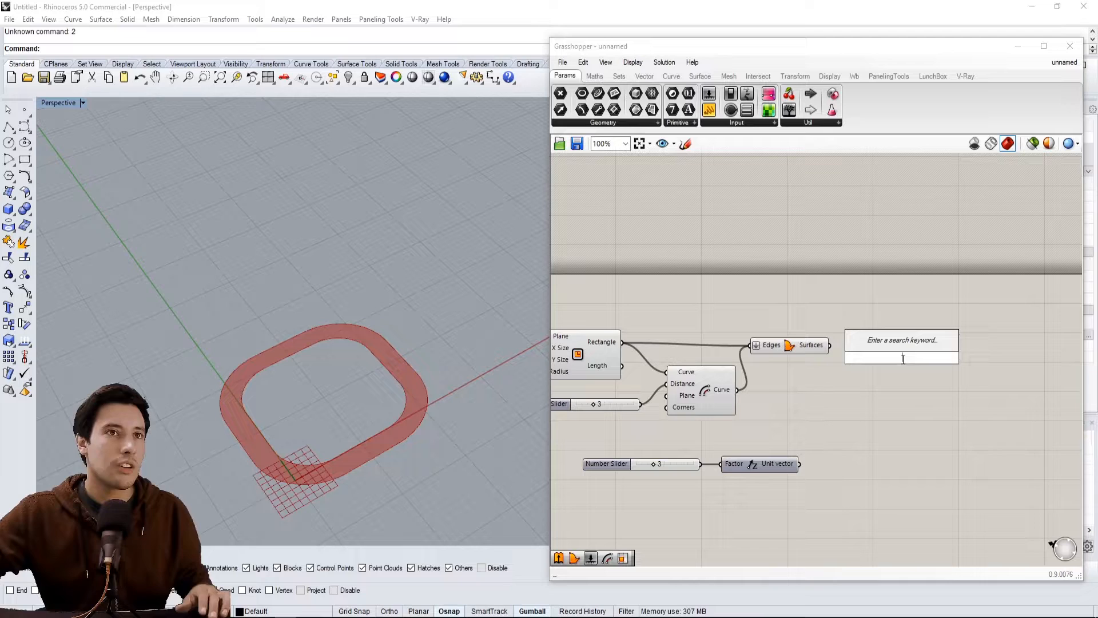
- Add an extrusion driven by a 3-unit vertical vector and lower the corner radius to 5
{"action": "left_click", "coordinate": [901, 357]}
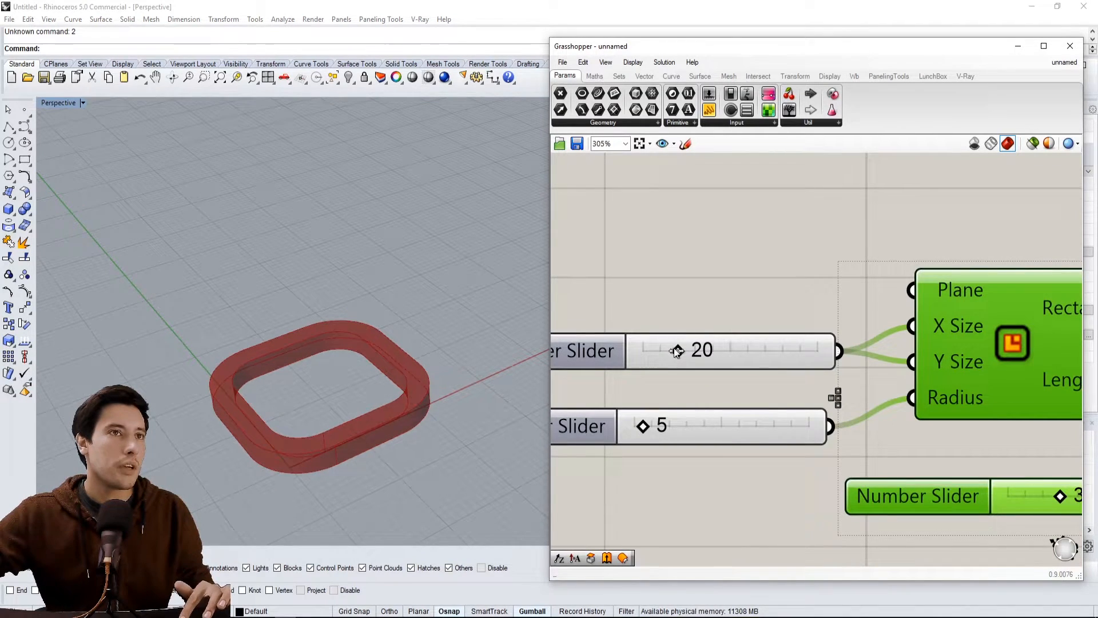
{"action": "scroll", "scroll_direction": "down", "scroll_amount": 3}
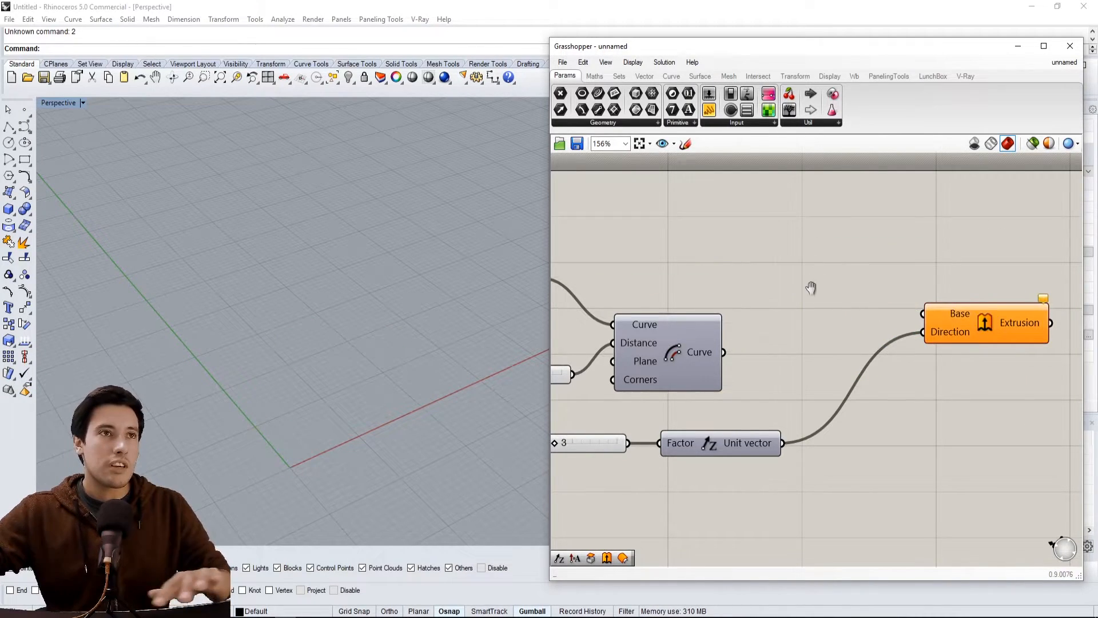
- Cap both extrusions into solids and feed them into a Solid Difference for the ring
{"action": "scroll", "scroll_direction": "down", "scroll_amount": 3}
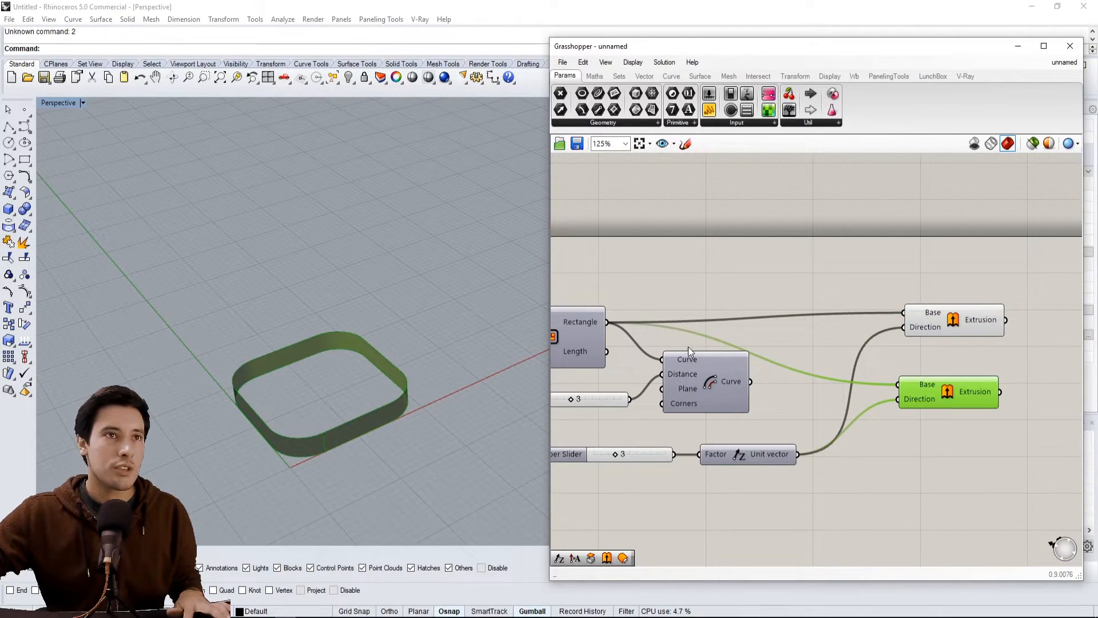
{"action": "left_click", "coordinate": [947, 391]}
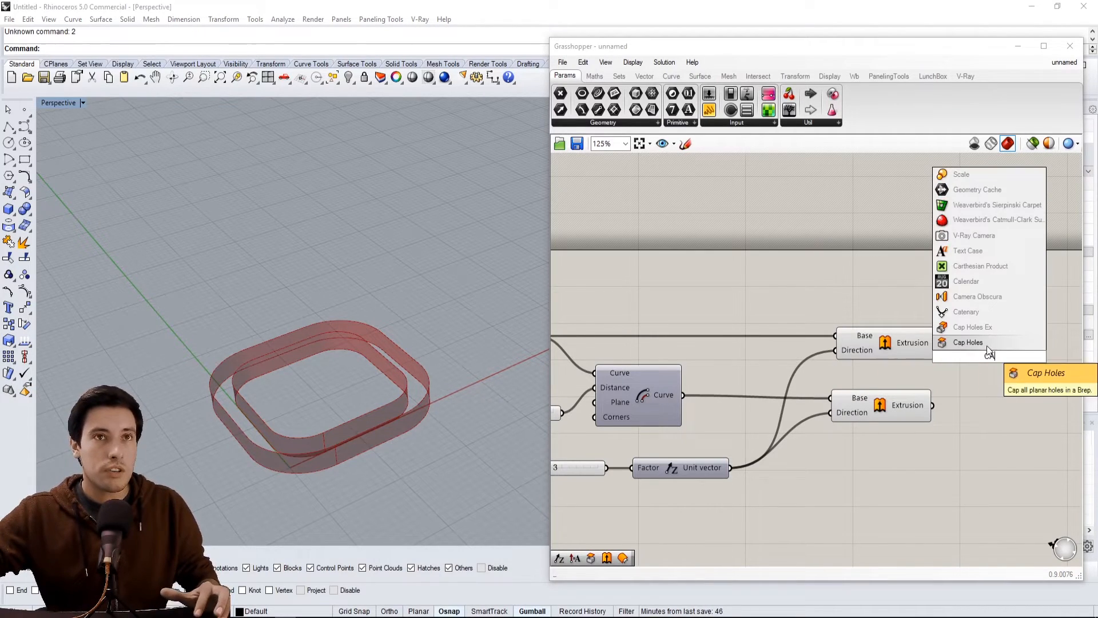
{"action": "left_click", "coordinate": [968, 342]}
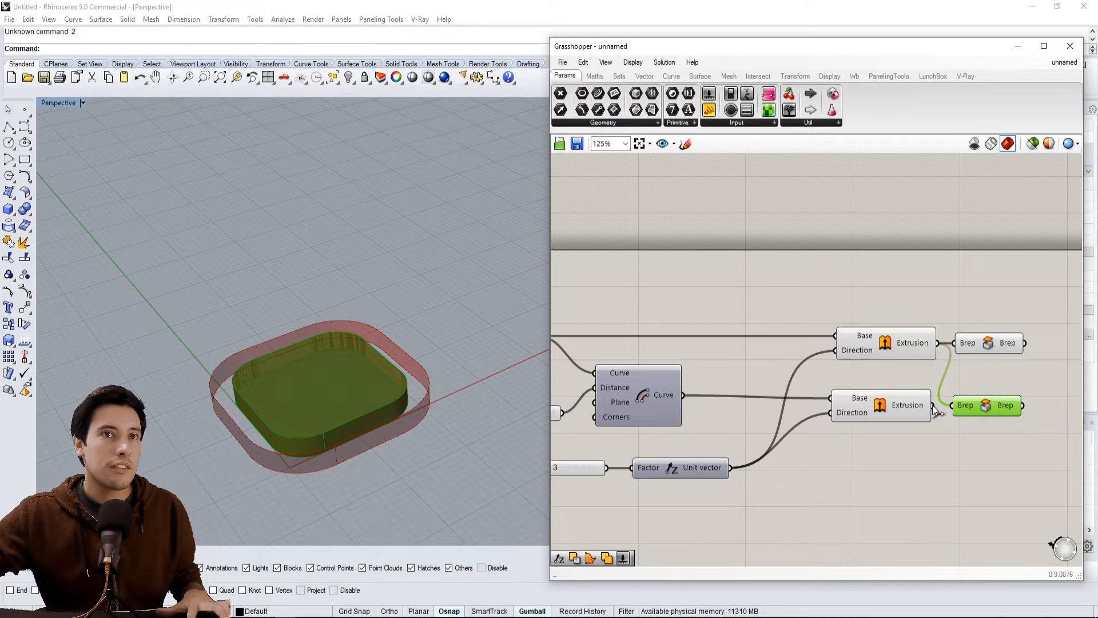
{"action": "left_click", "coordinate": [988, 342]}
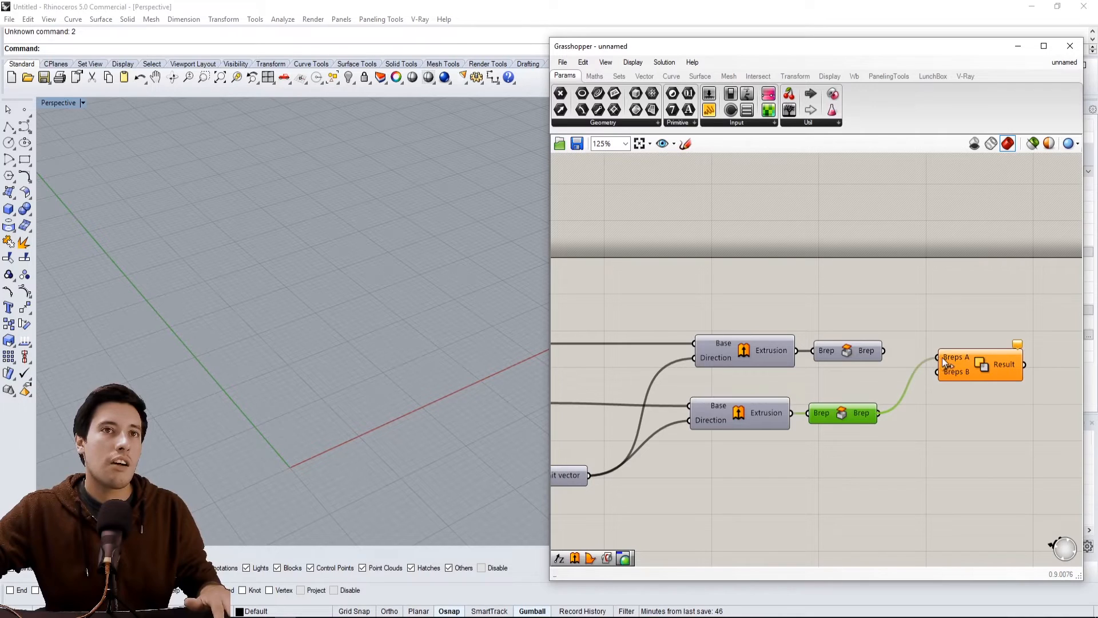
{"action": "left_click", "coordinate": [980, 364]}
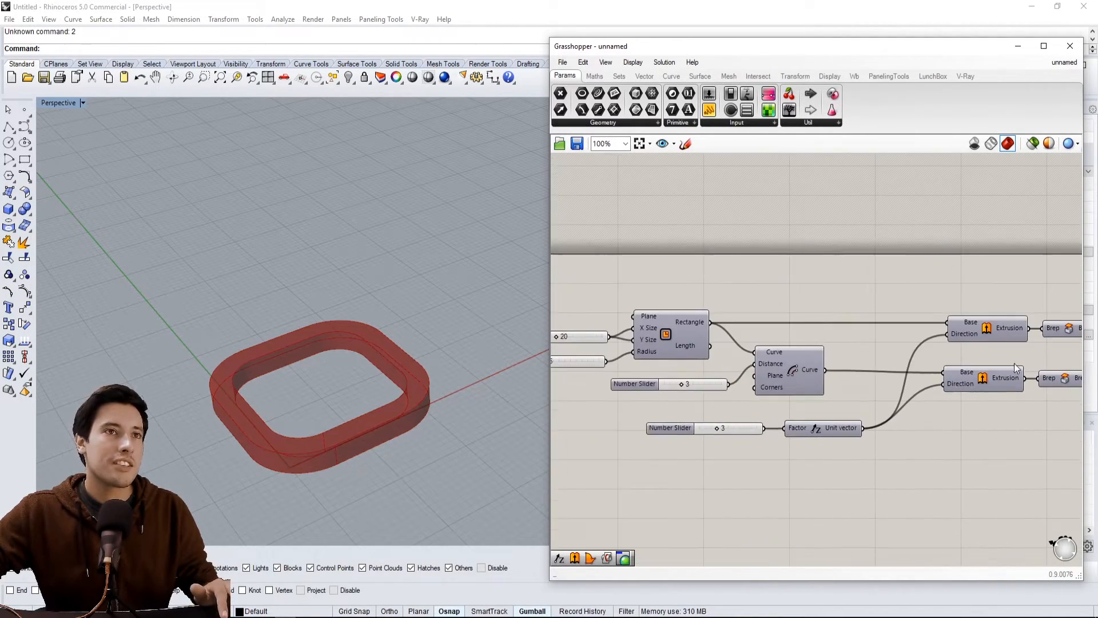
{"action": "scroll", "scroll_direction": "down", "scroll_amount": 3}
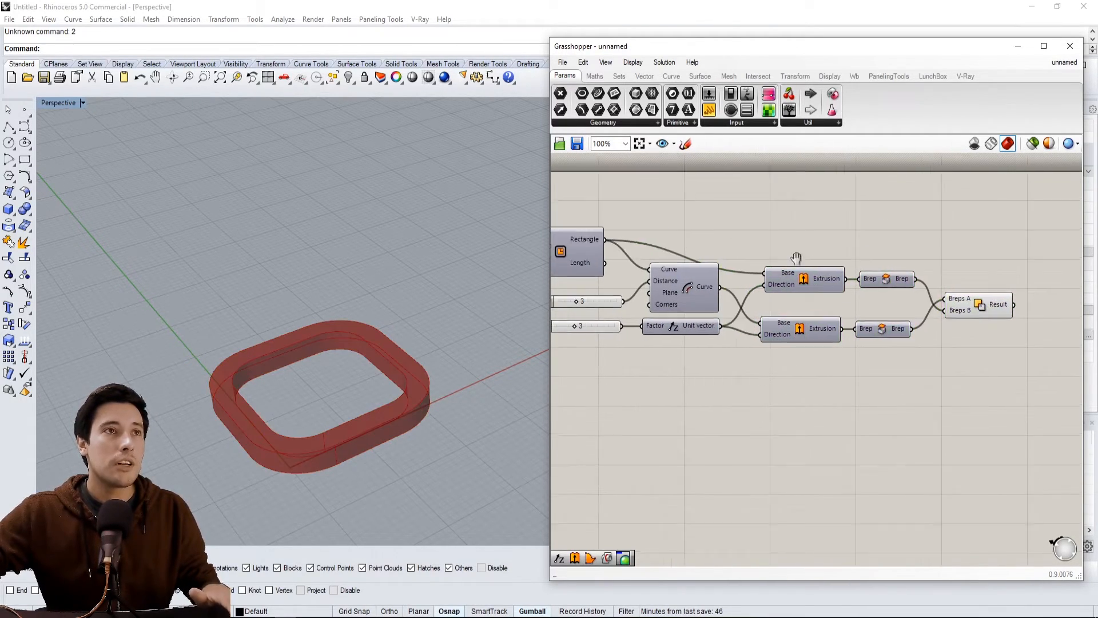
{"action": "scroll", "scroll_direction": "down", "scroll_amount": 3}
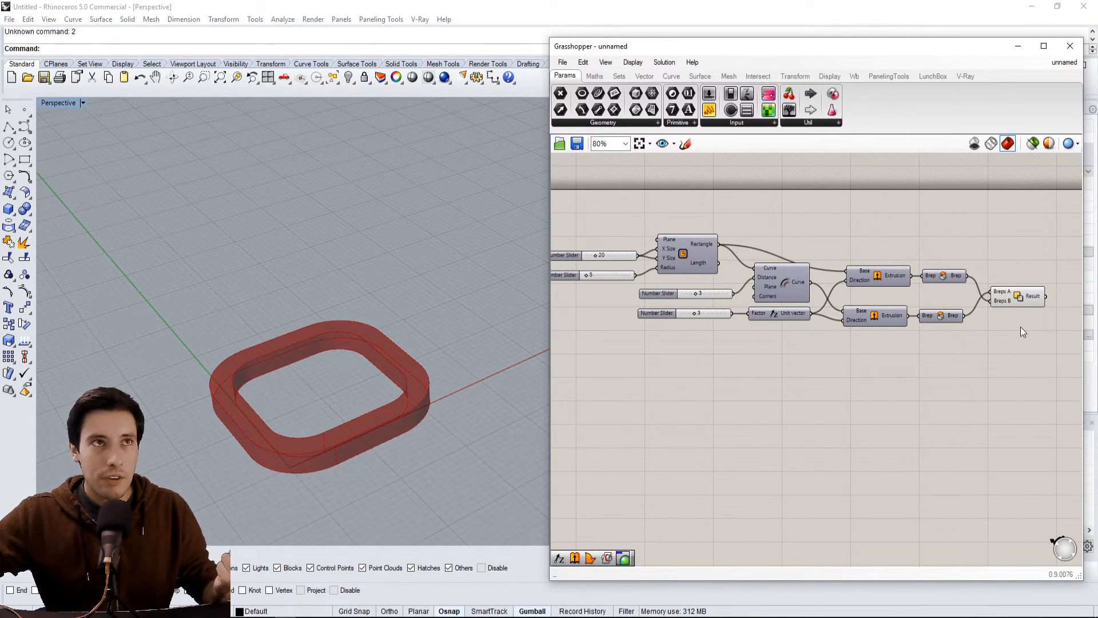
{"action": "mouse_move", "coordinate": [1048, 334]}
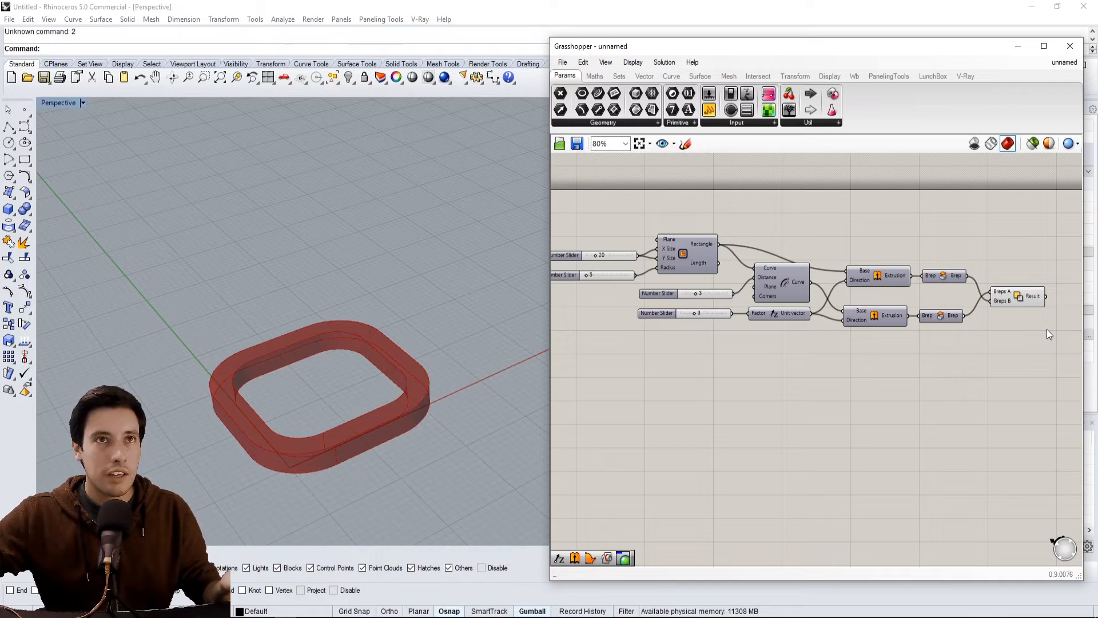
{"action": "mouse_move", "coordinate": [914, 340]}
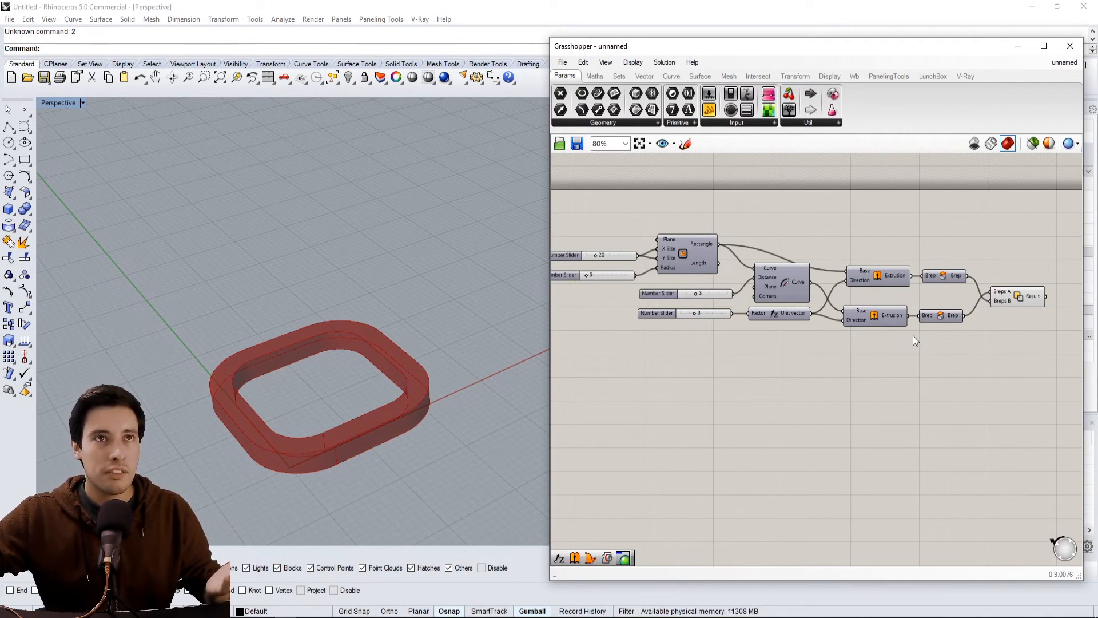
{"action": "mouse_move", "coordinate": [925, 336]}
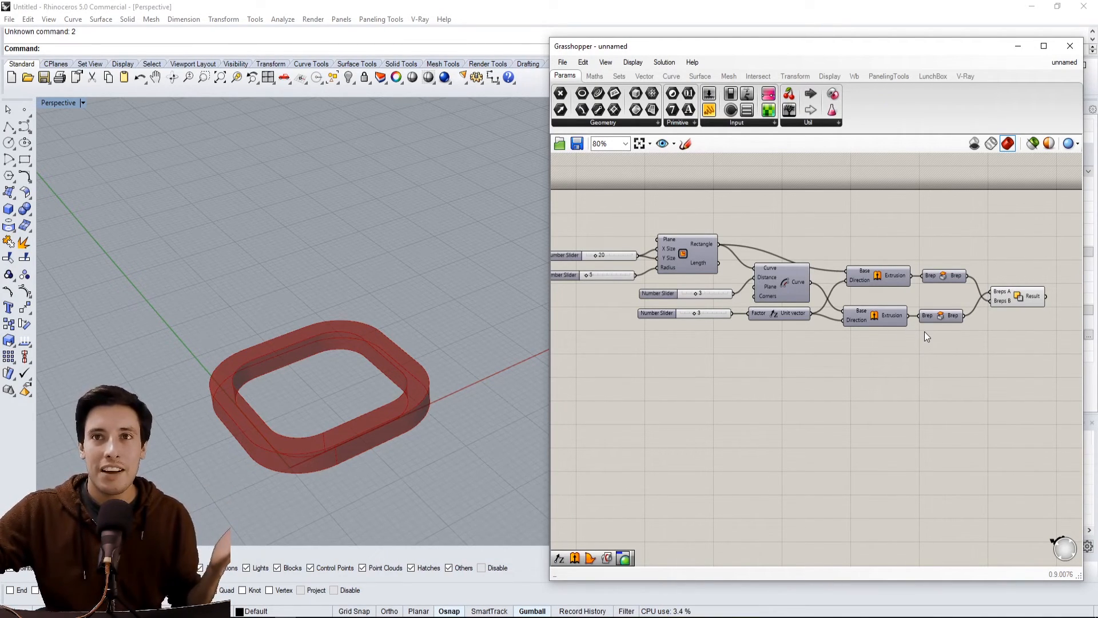